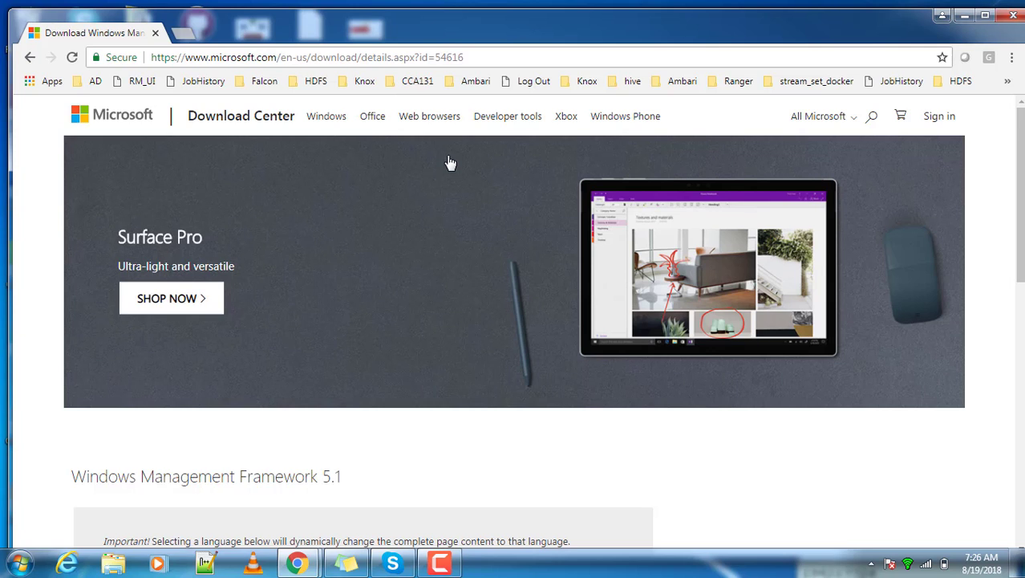
pyautogui.moveTo(485, 179)
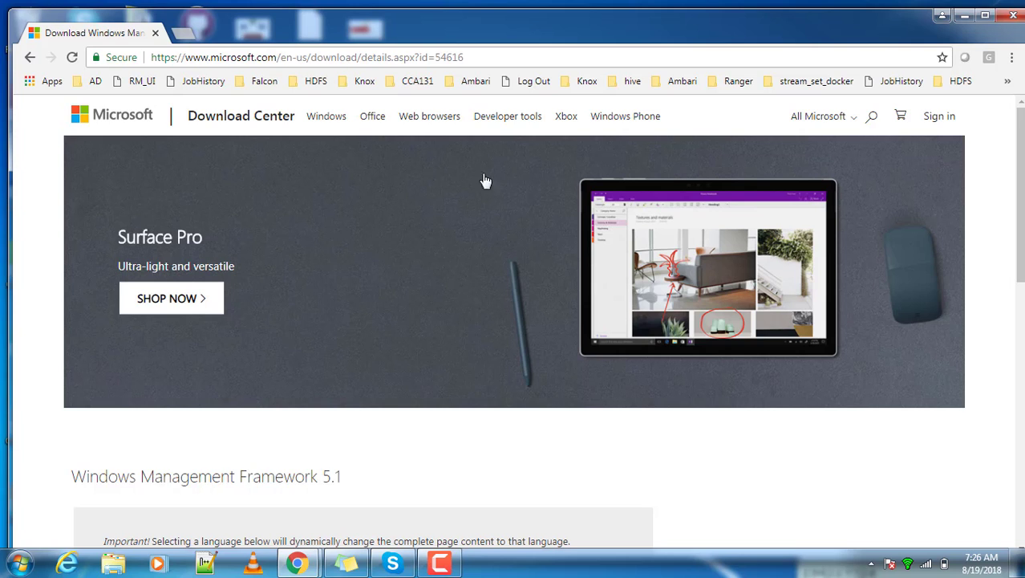
pyautogui.moveTo(508, 116)
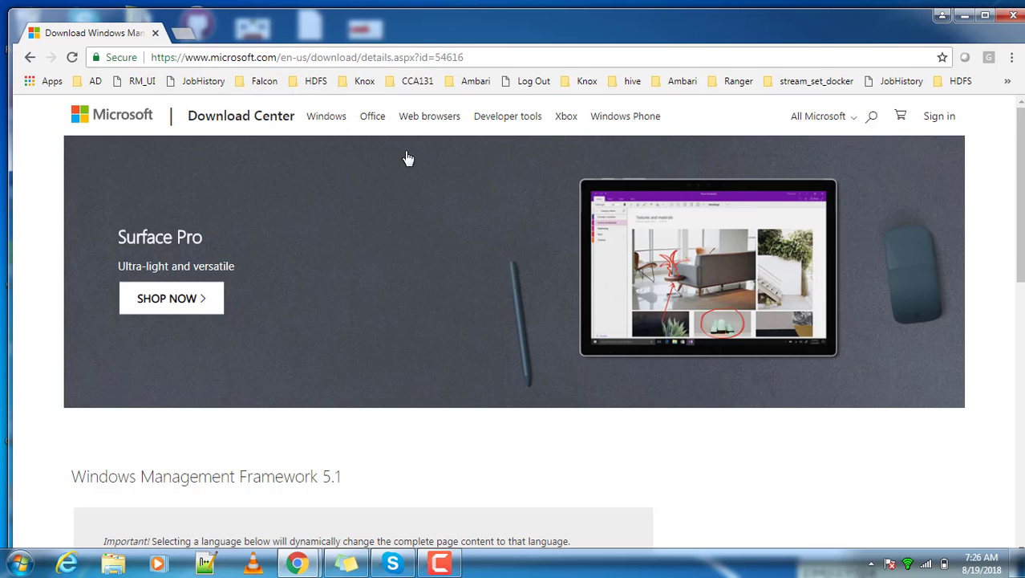
# - Scroll down to the Windows Management Framework 5.1 language and Download section
pyautogui.scroll(-3)
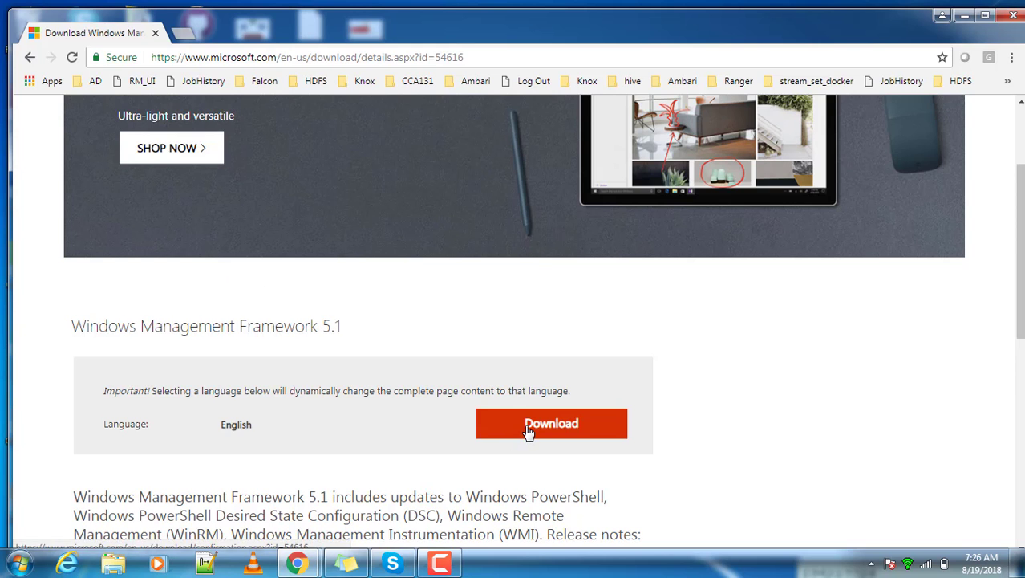
# - Show the downloadable file list, ticking then unticking Win7-KB3191566-x86.zip, leaving none selected
pyautogui.click(551, 423)
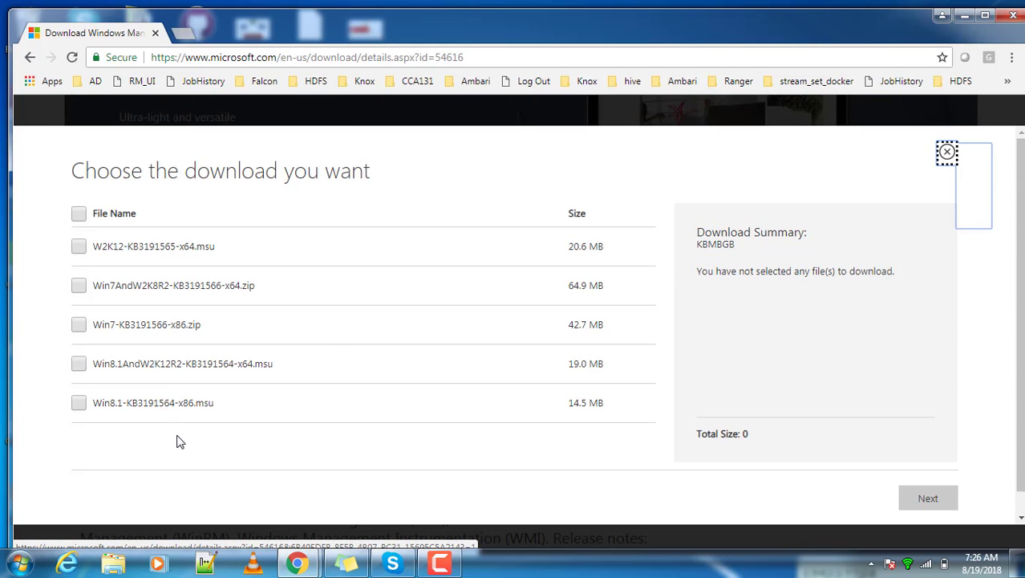
pyautogui.moveTo(153, 433)
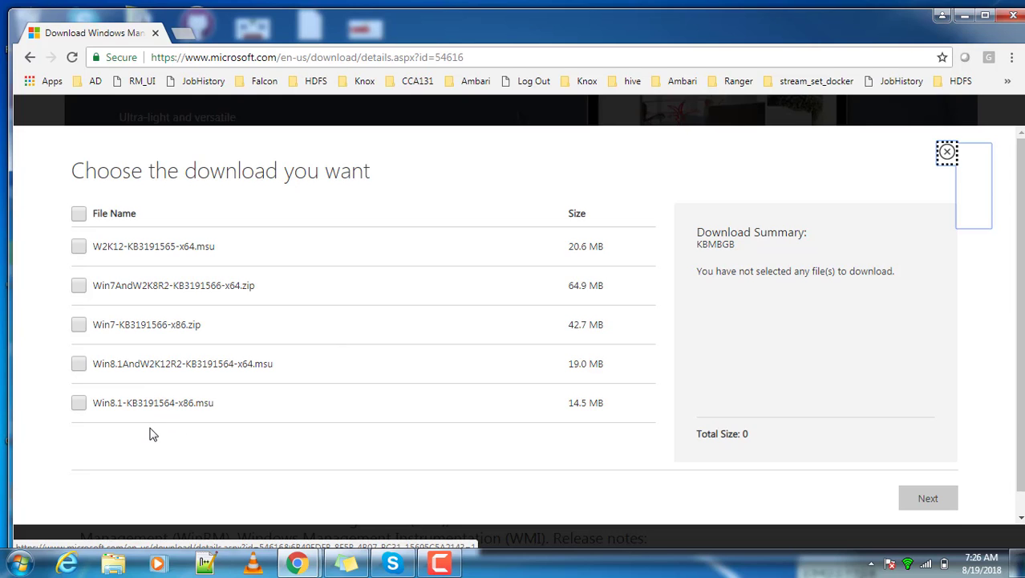
pyautogui.moveTo(157, 431)
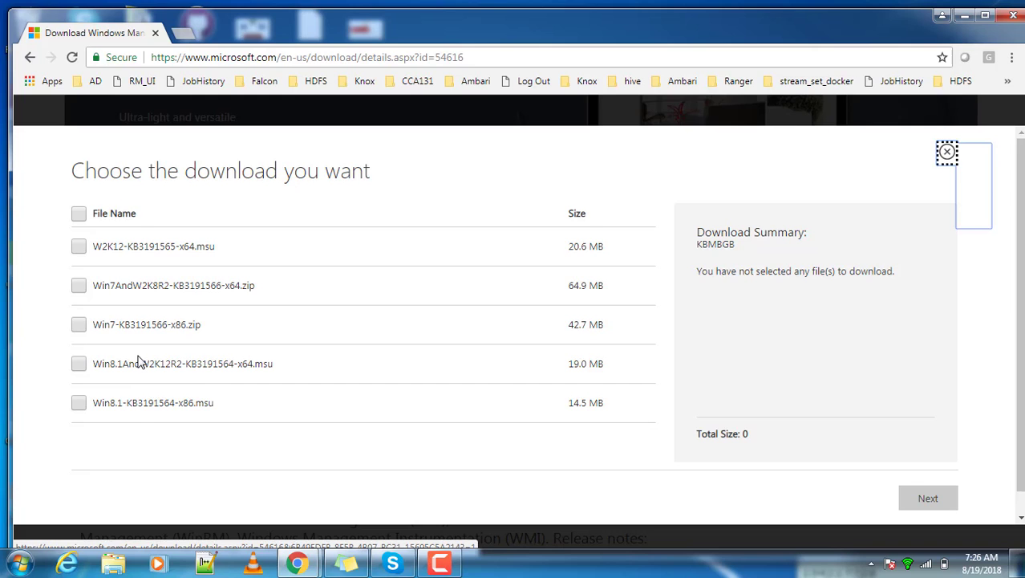
pyautogui.moveTo(93, 407)
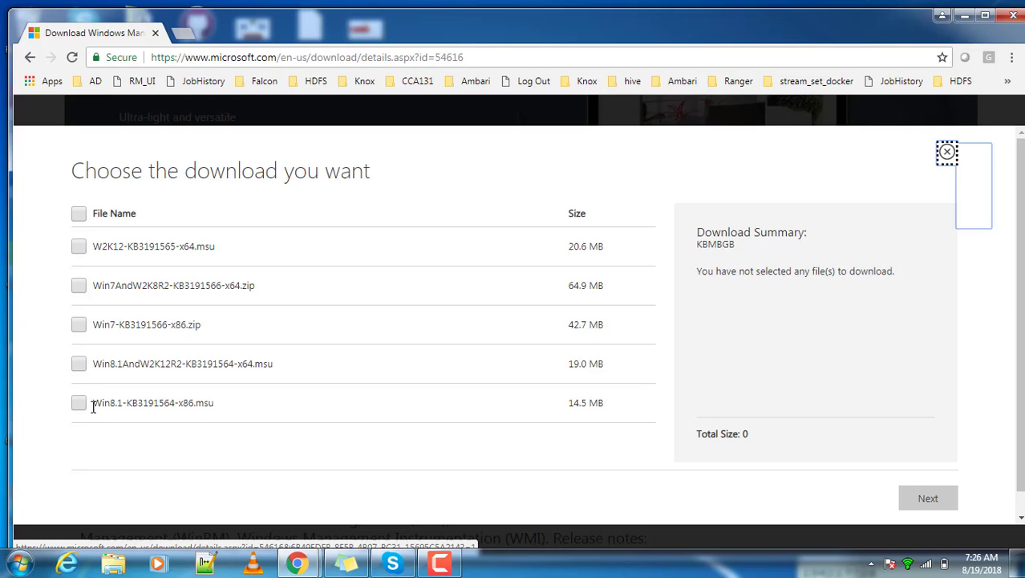
pyautogui.click(78, 324)
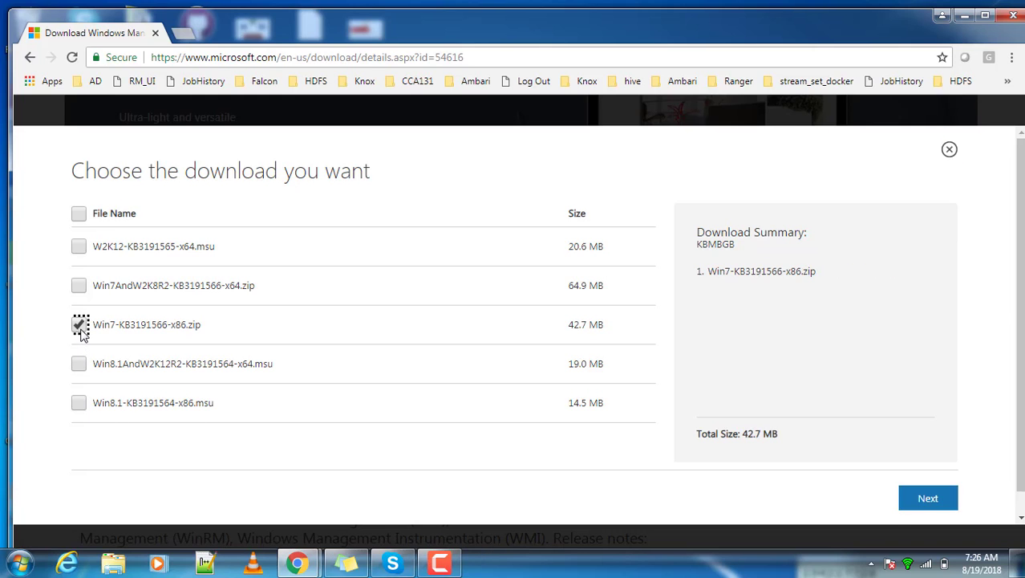
pyautogui.click(78, 325)
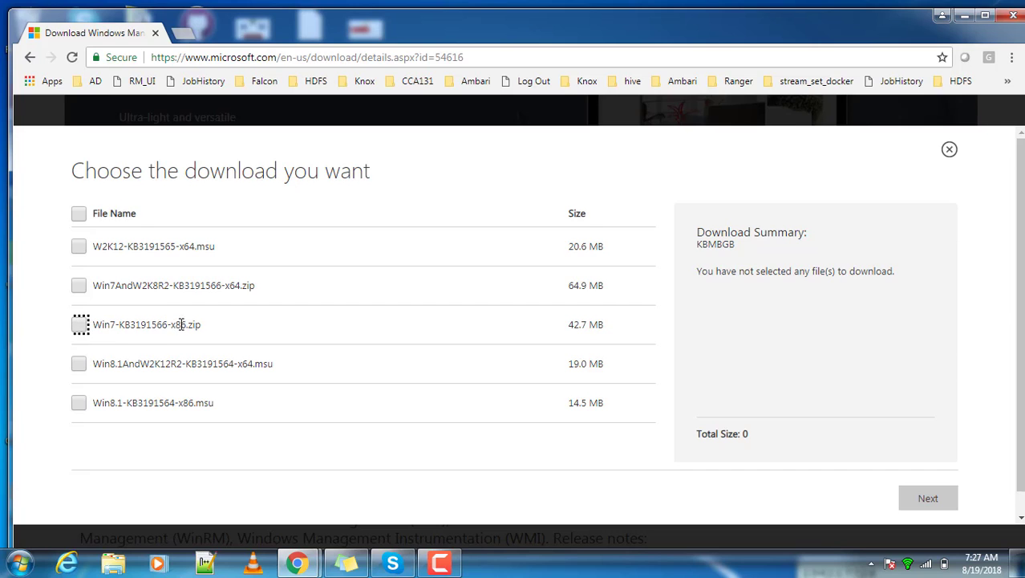
pyautogui.moveTo(256, 299)
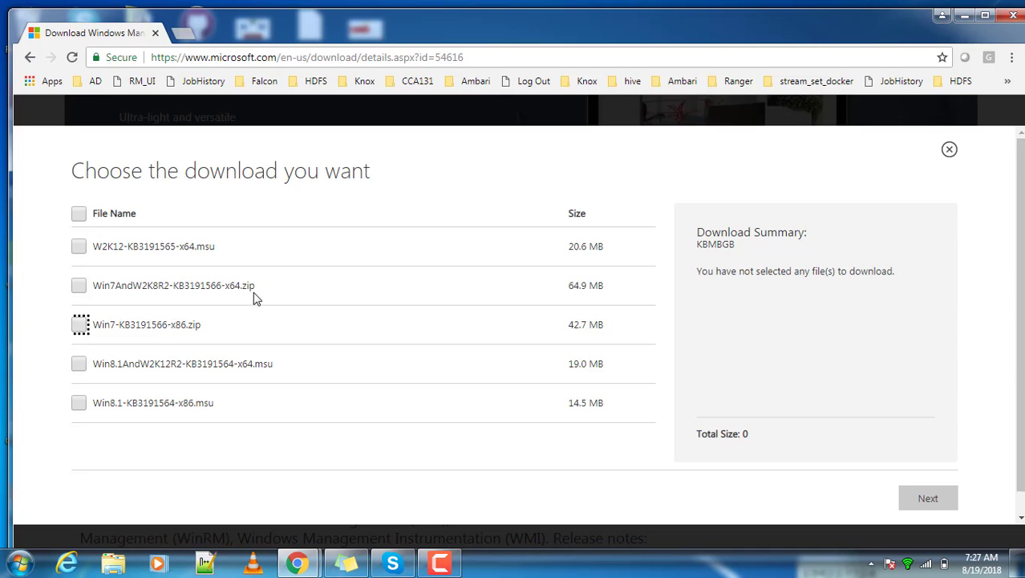
pyautogui.moveTo(100, 301)
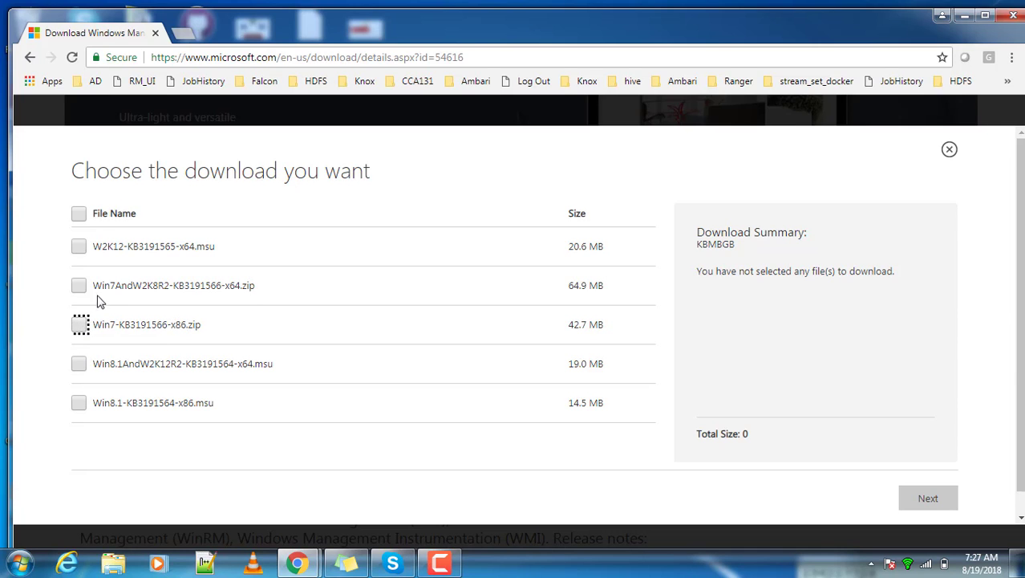
pyautogui.moveTo(90, 298)
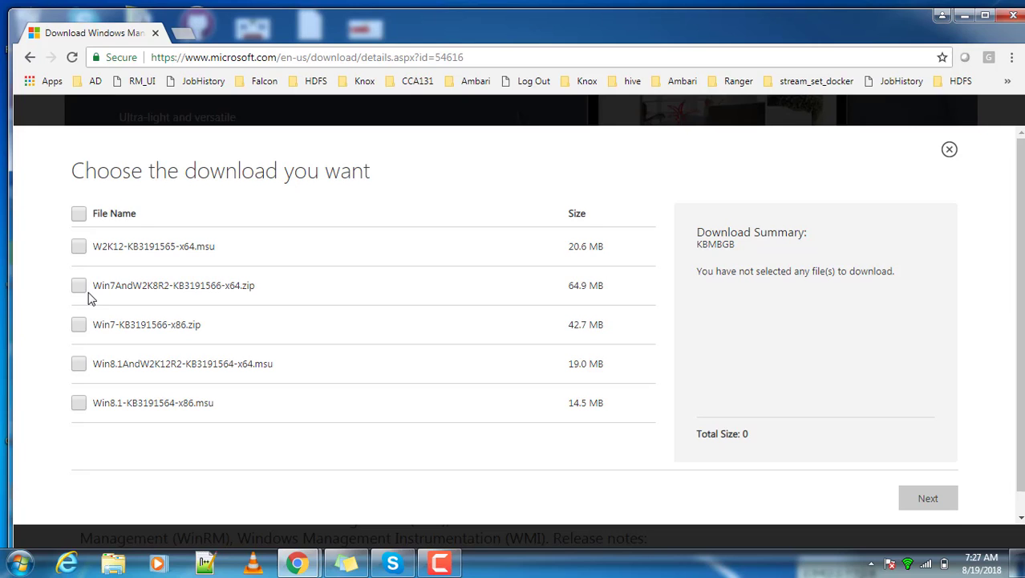
pyautogui.click(78, 285)
pyautogui.write('p')
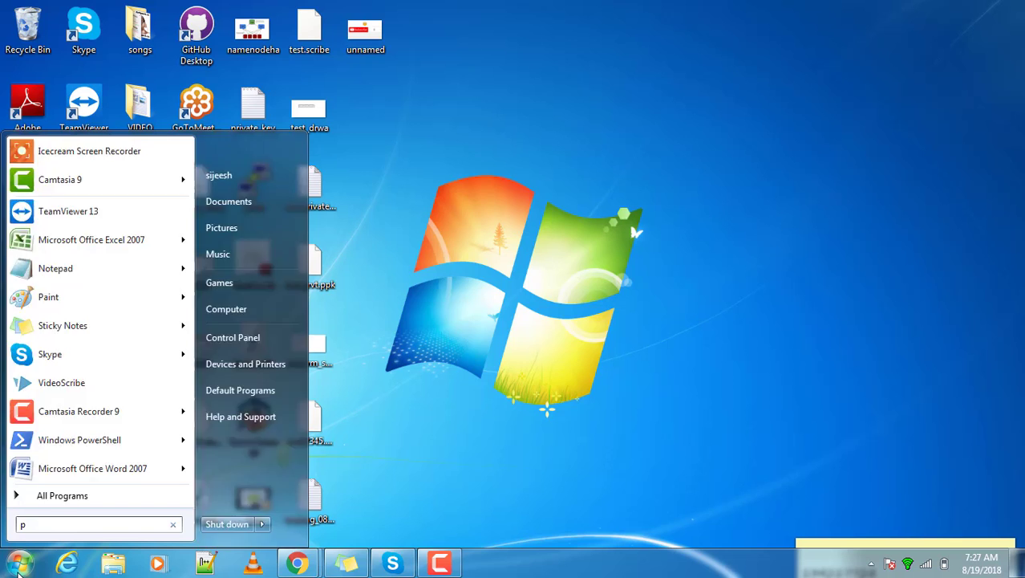
# - Search "po" from Start and launch Windows PowerShell
pyautogui.write('o')
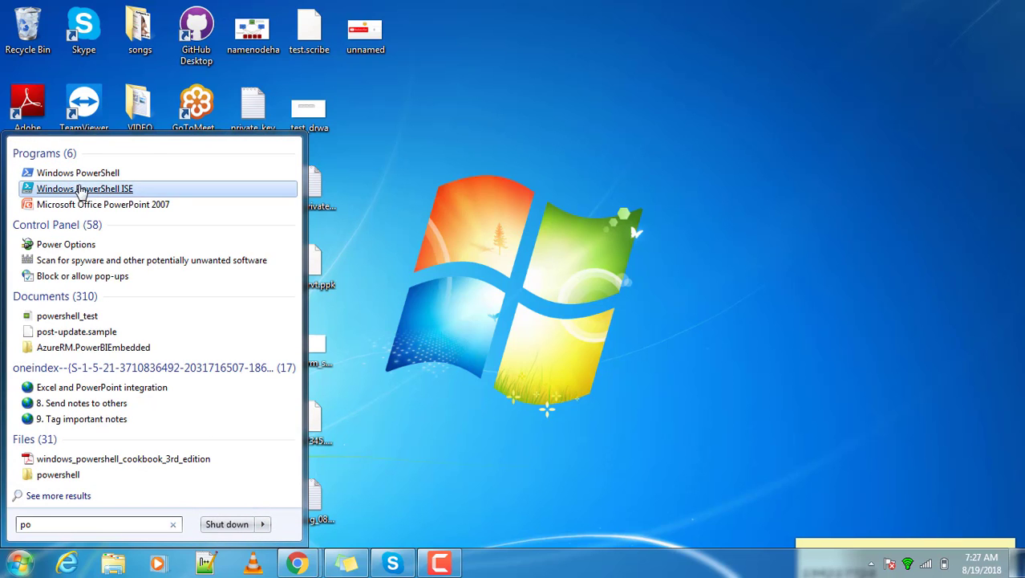
pyautogui.moveTo(78, 172)
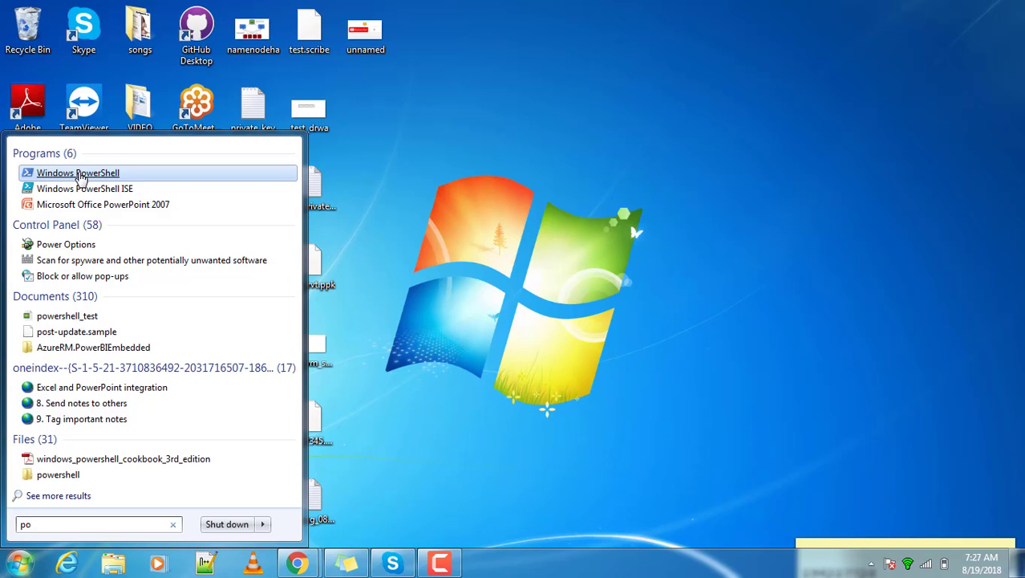
pyautogui.moveTo(84, 188)
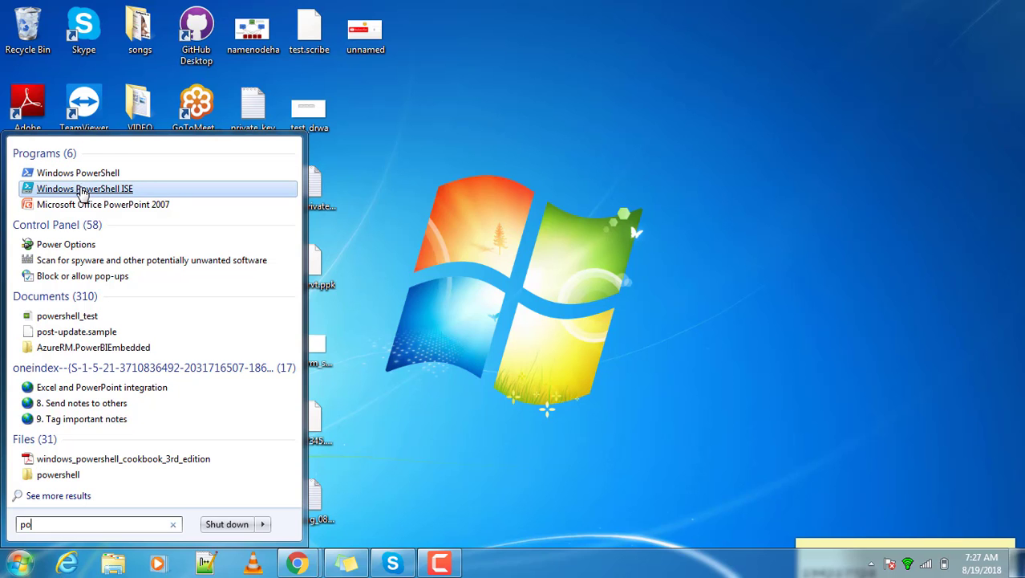
pyautogui.moveTo(78, 173)
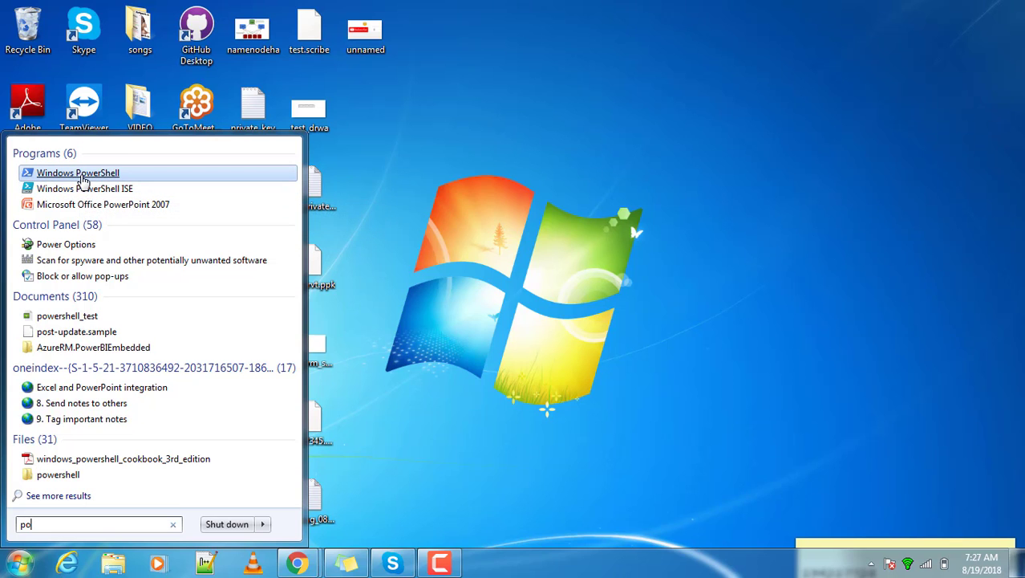
pyautogui.click(78, 172)
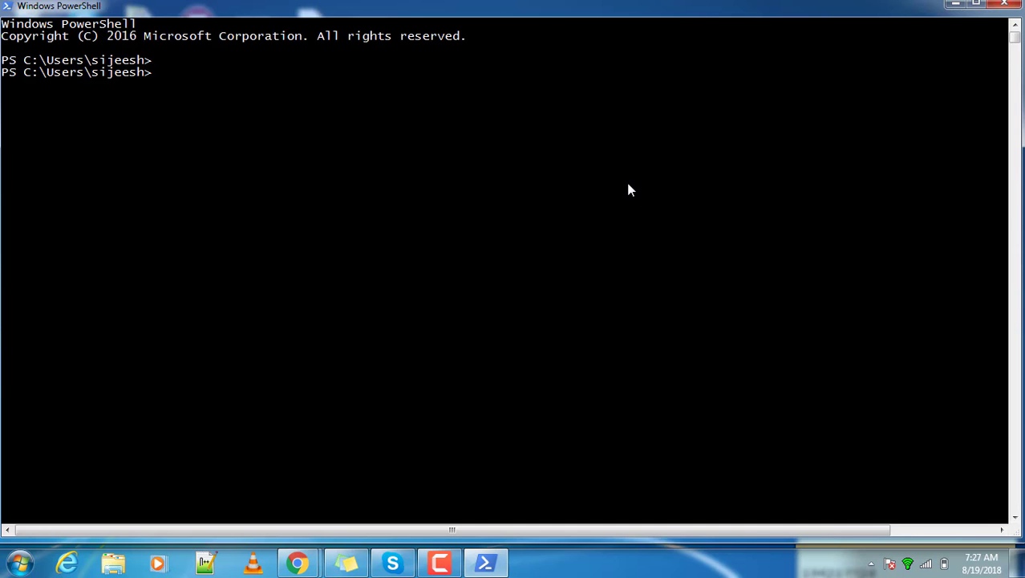
# - Run $PSVersionTable to confirm PSVersion 5.1.14409.1005, Desktop edition
pyautogui.write('$')
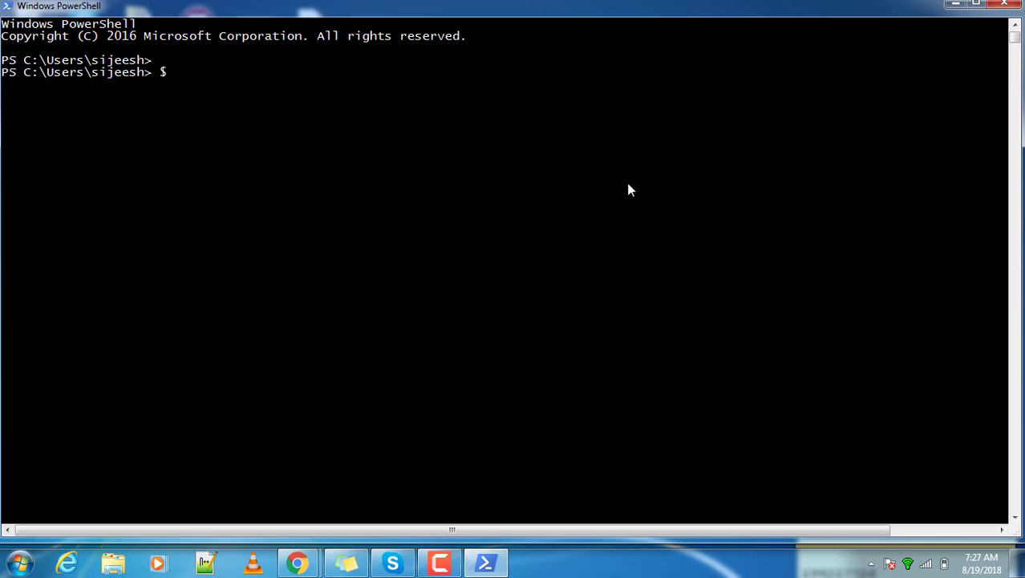
pyautogui.write('ps')
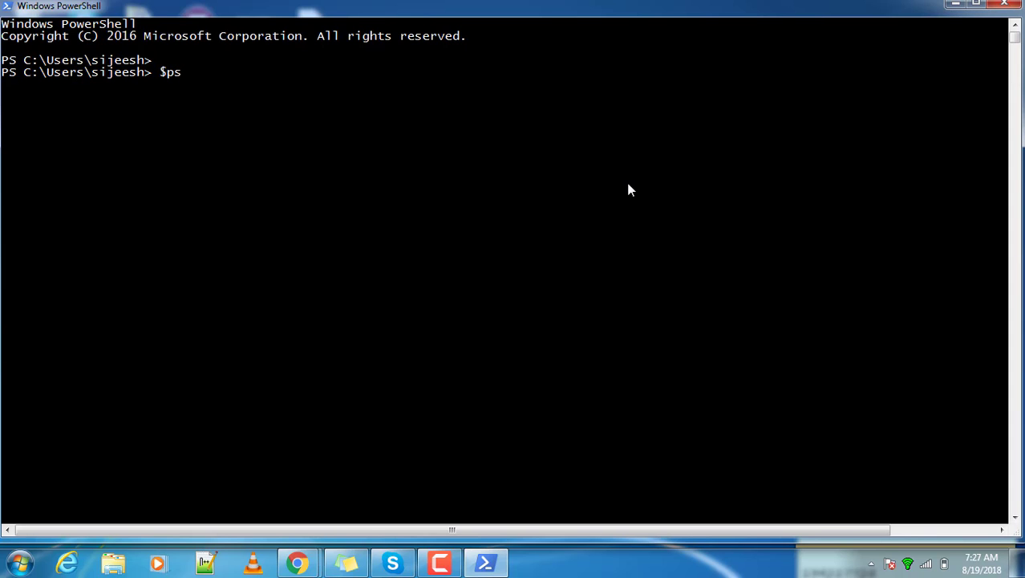
pyautogui.write('PSCmdlet')
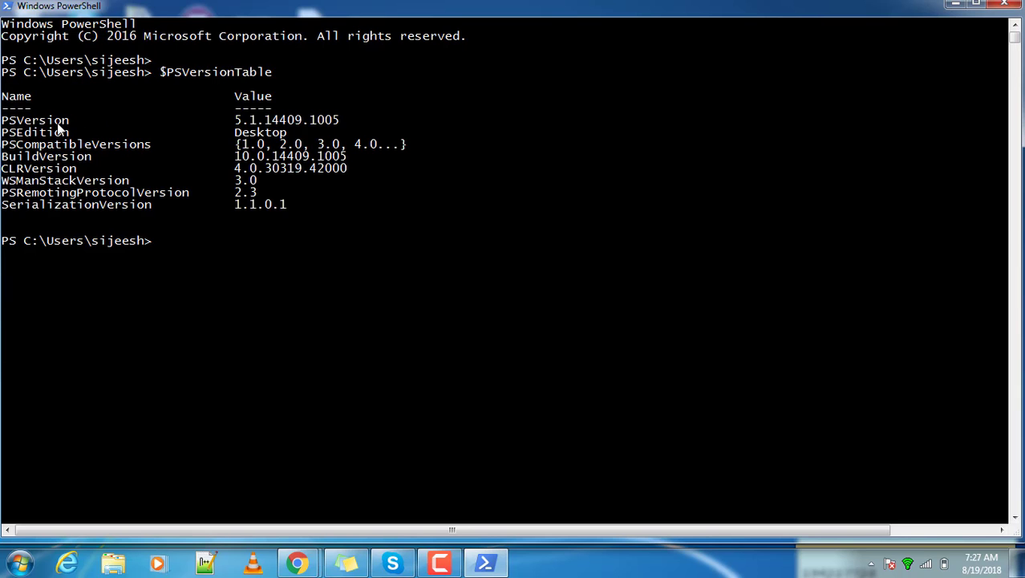
pyautogui.moveTo(335, 475)
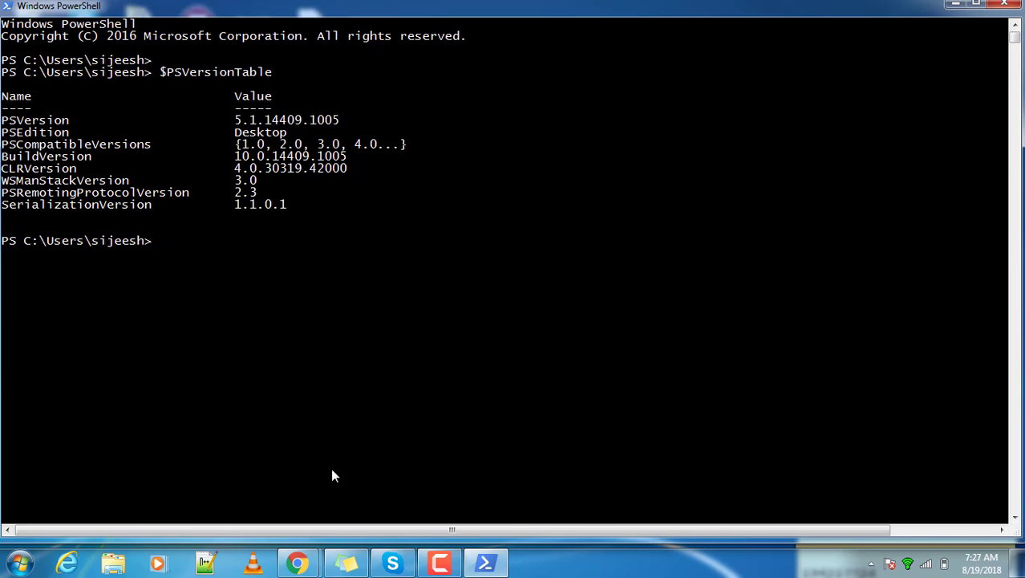
# - Search "po" in the Start menu and launch Windows PowerShell ISE
pyautogui.click(19, 561)
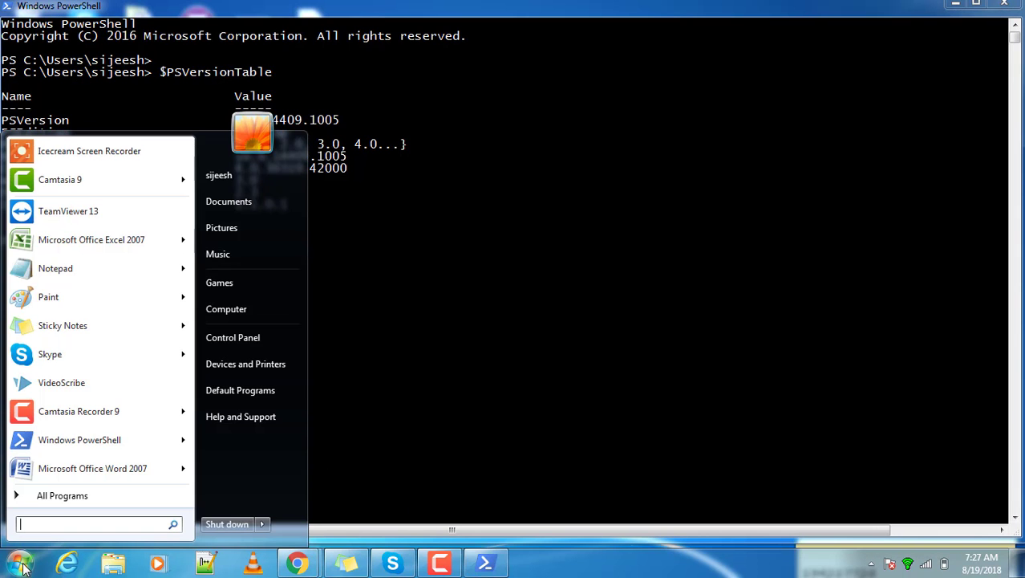
pyautogui.write('p')
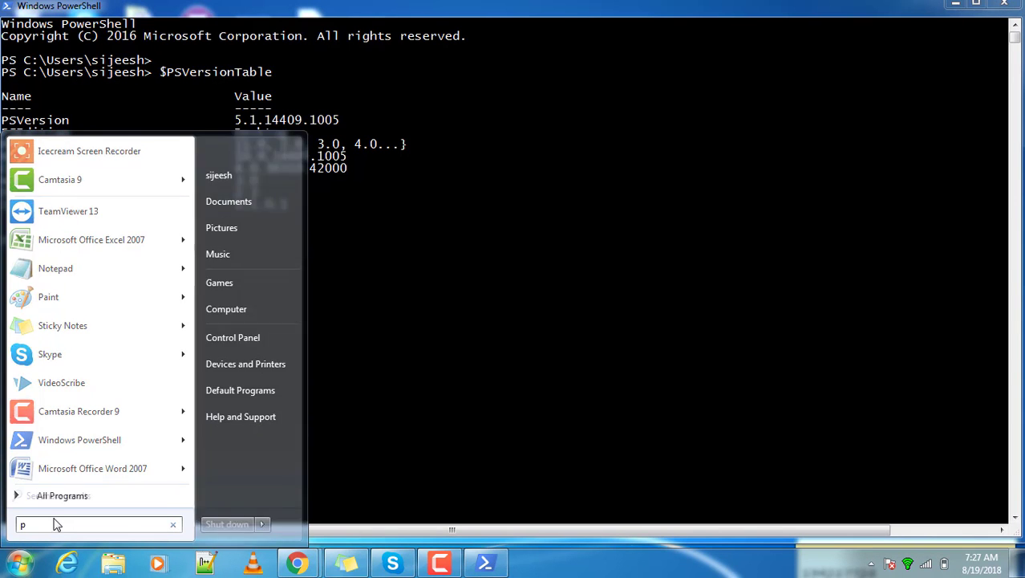
pyautogui.write('o')
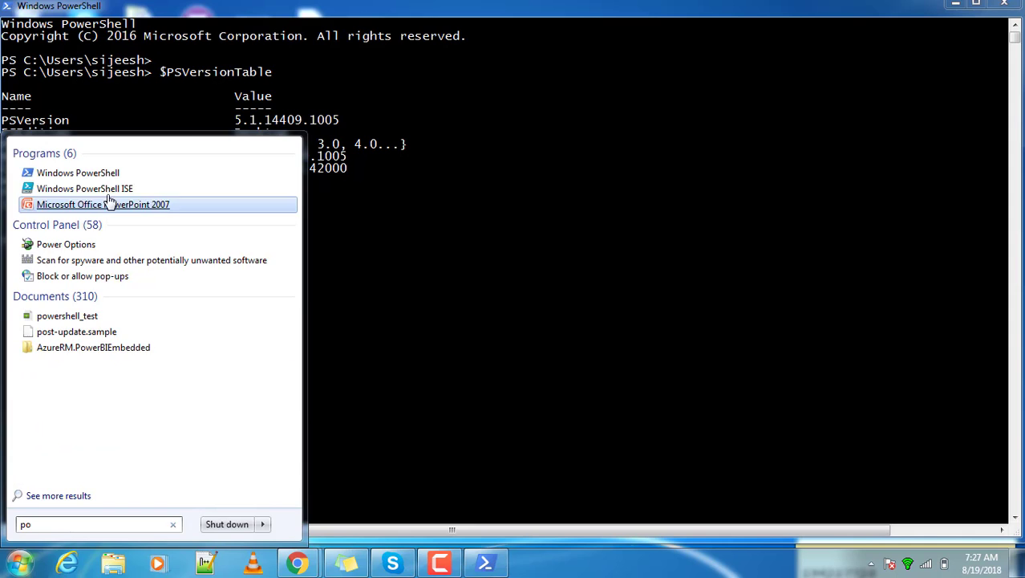
pyautogui.click(85, 188)
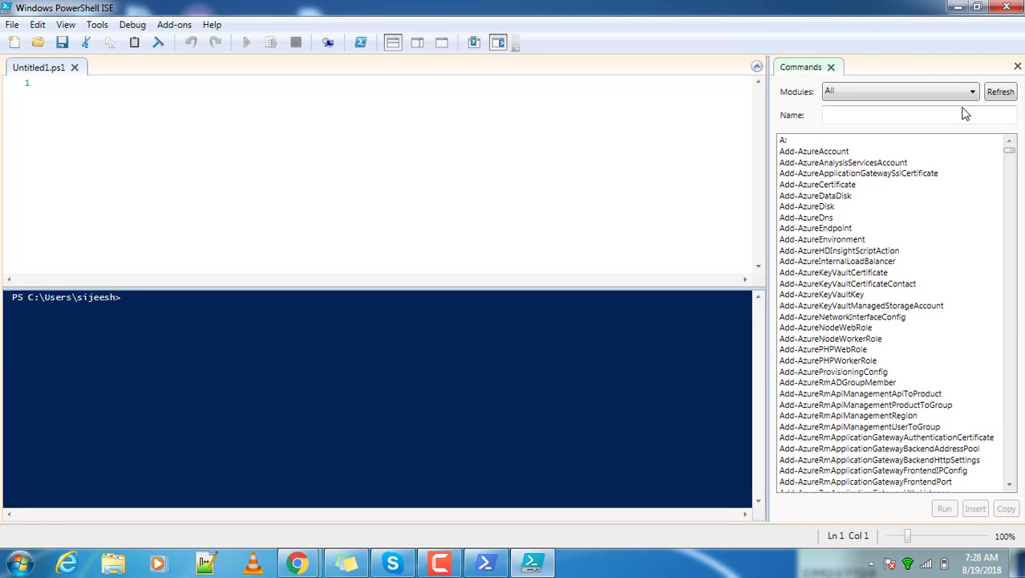
pyautogui.scroll(-3)
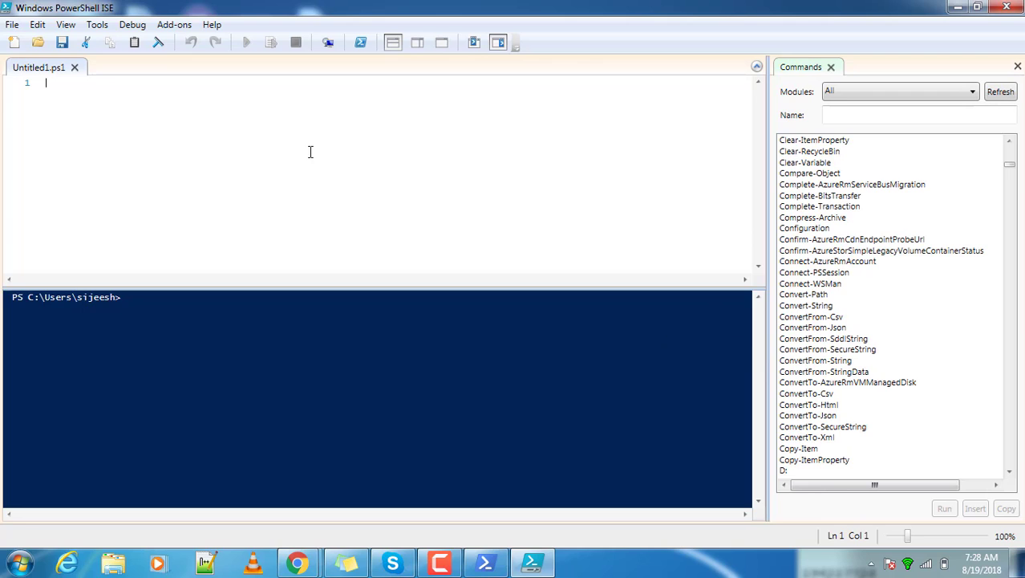
pyautogui.moveTo(48, 62)
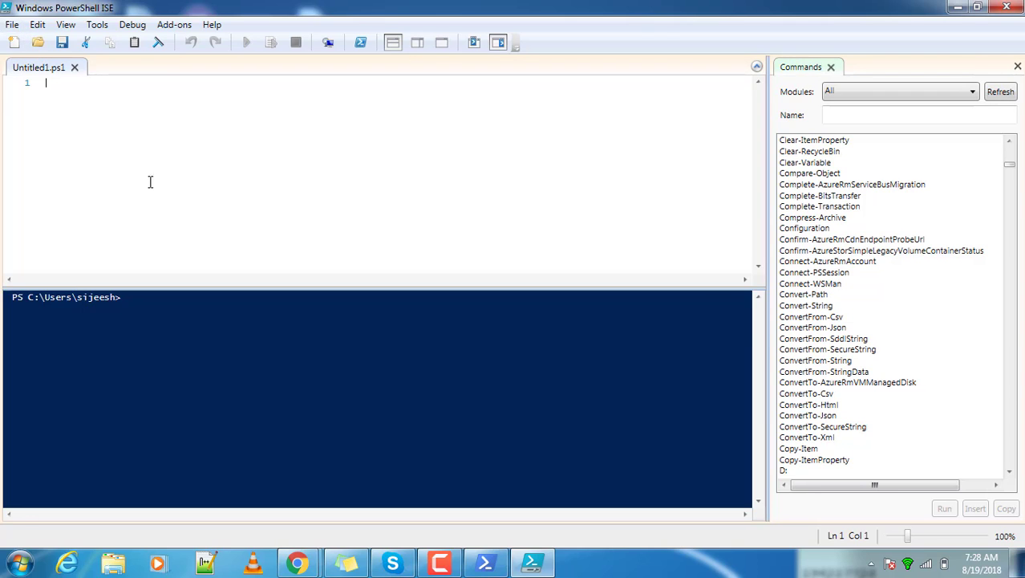
pyautogui.moveTo(102, 220)
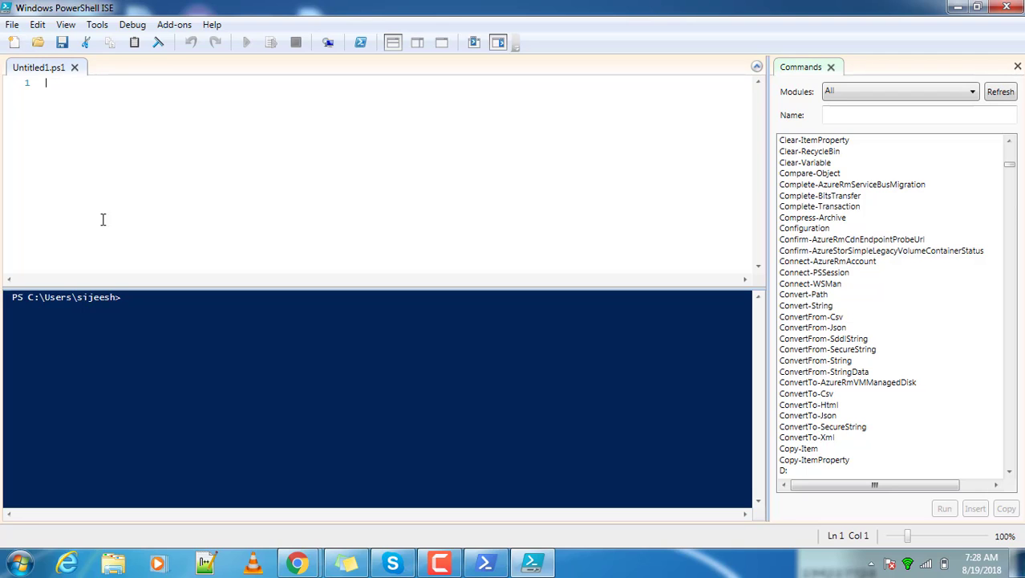
pyautogui.moveTo(500, 126)
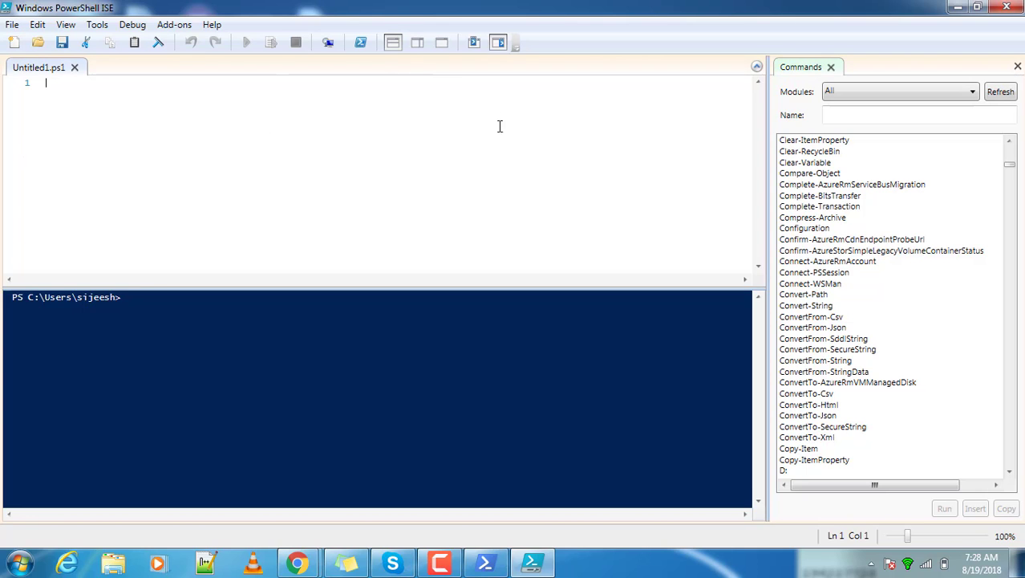
pyautogui.moveTo(79, 251)
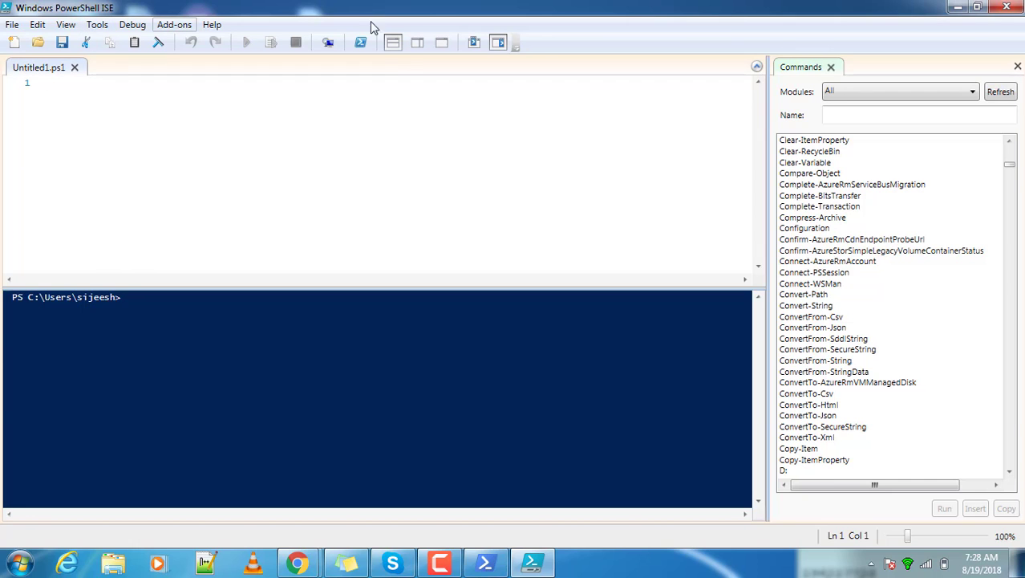
pyautogui.click(486, 562)
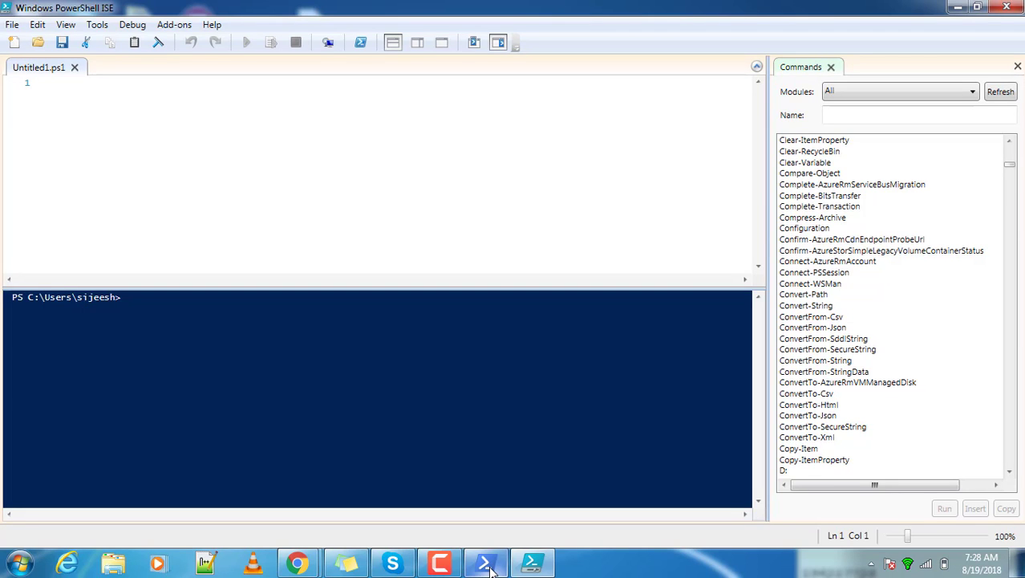
pyautogui.click(46, 83)
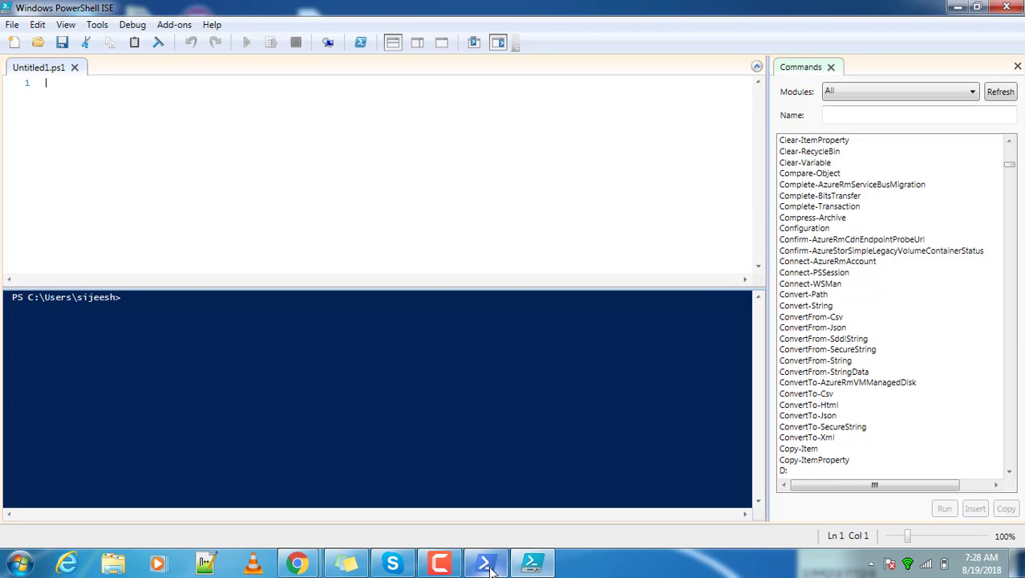